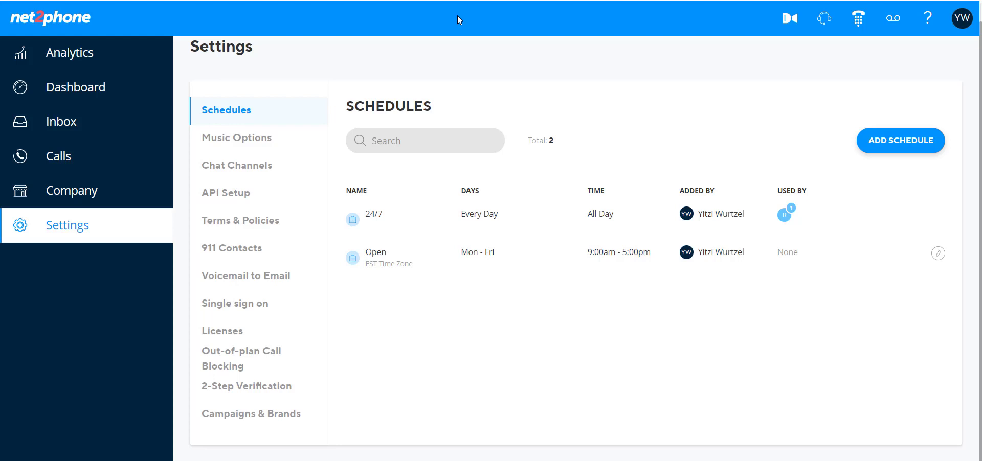
{"action": "mouse_move", "coordinate": [76, 86]}
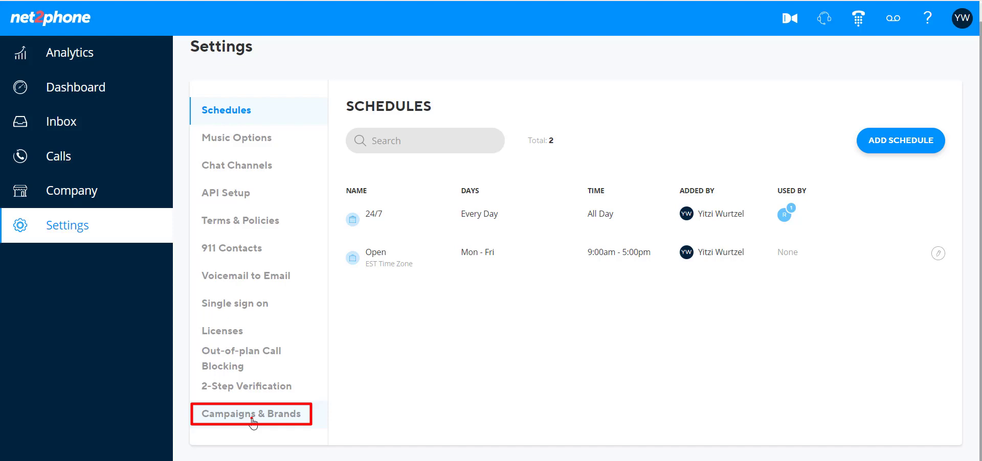
Go to Campaigns & Brands settings and view details of campaign CQJNBKY for ABC services
{"action": "left_click", "coordinate": [251, 414]}
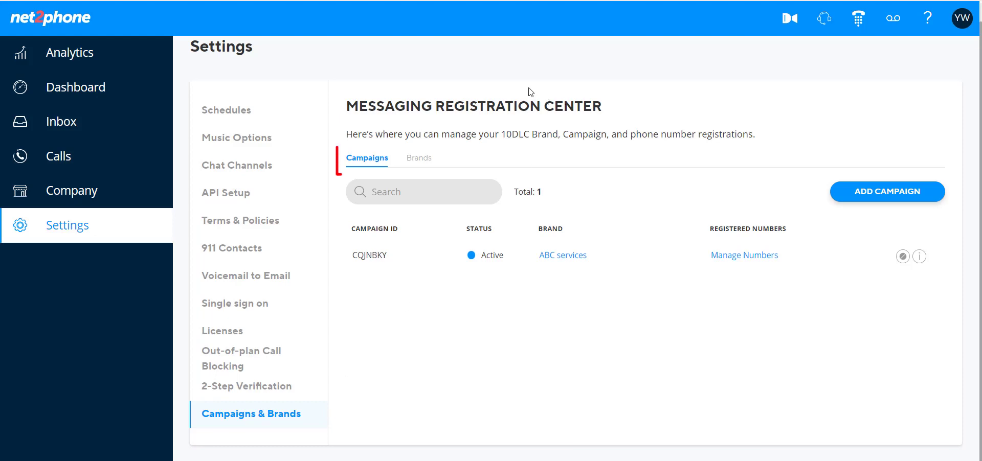
{"action": "mouse_move", "coordinate": [367, 158]}
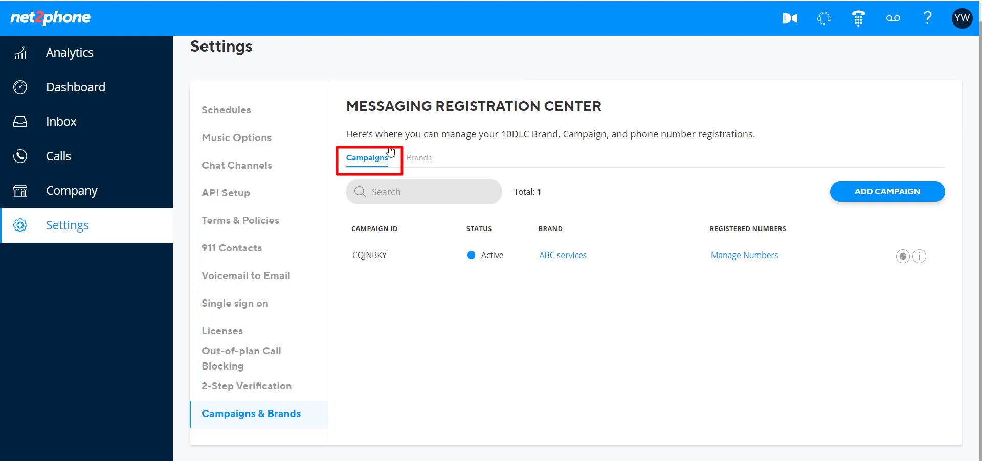
{"action": "mouse_move", "coordinate": [420, 162]}
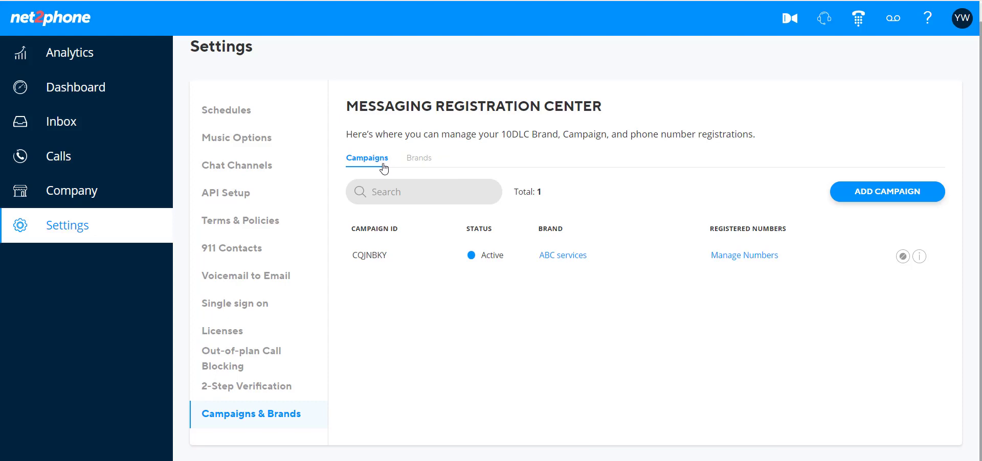
{"action": "mouse_move", "coordinate": [367, 254]}
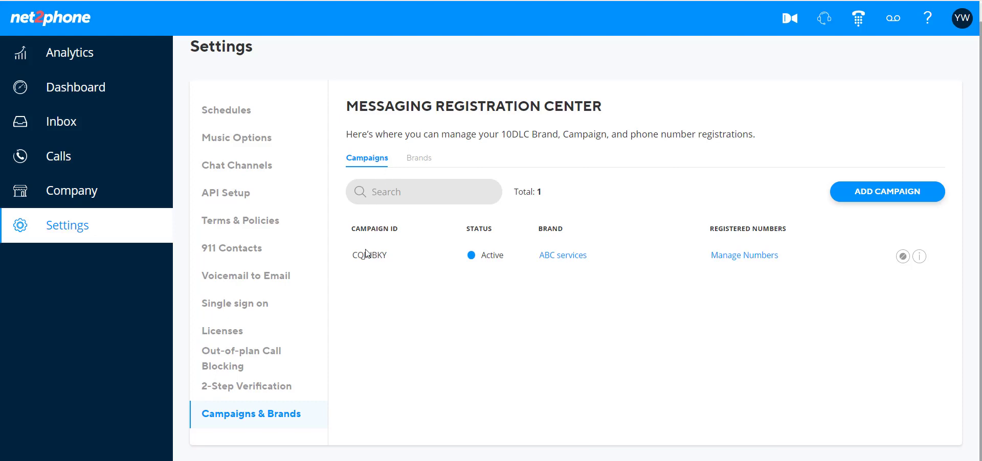
{"action": "mouse_move", "coordinate": [489, 258]}
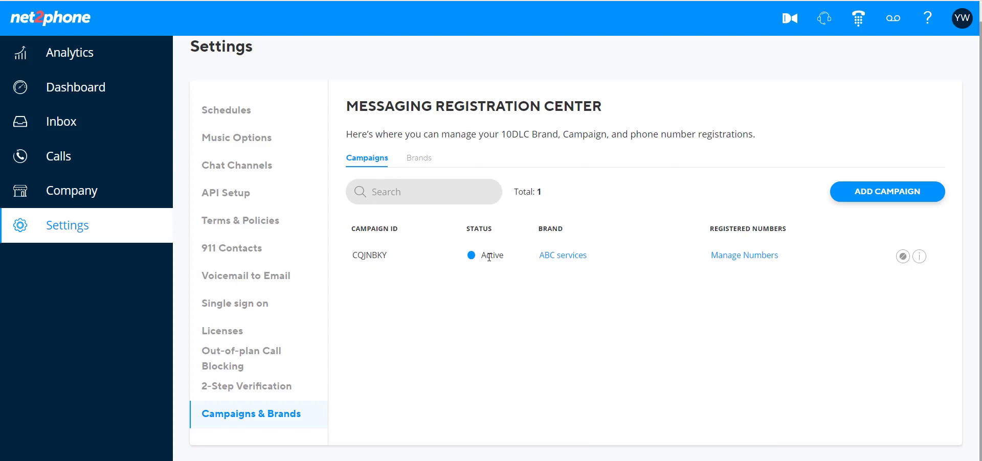
{"action": "mouse_move", "coordinate": [577, 262]}
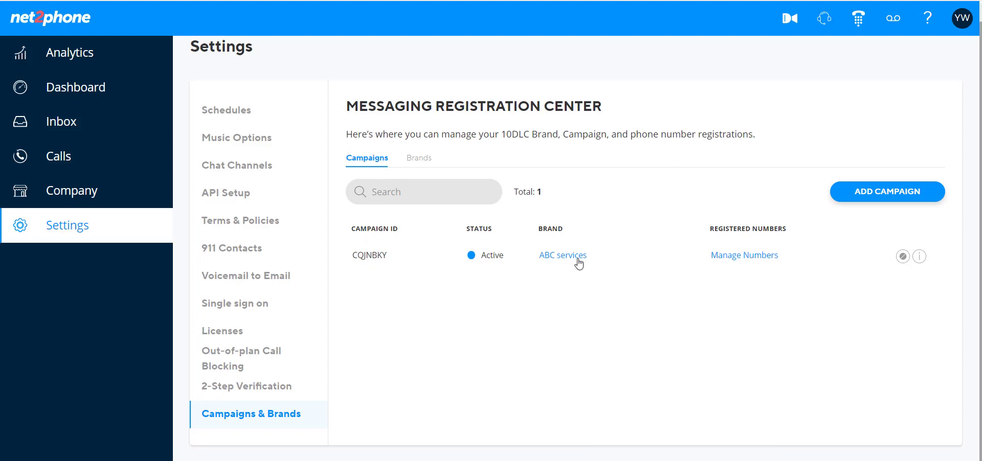
{"action": "mouse_move", "coordinate": [708, 267]}
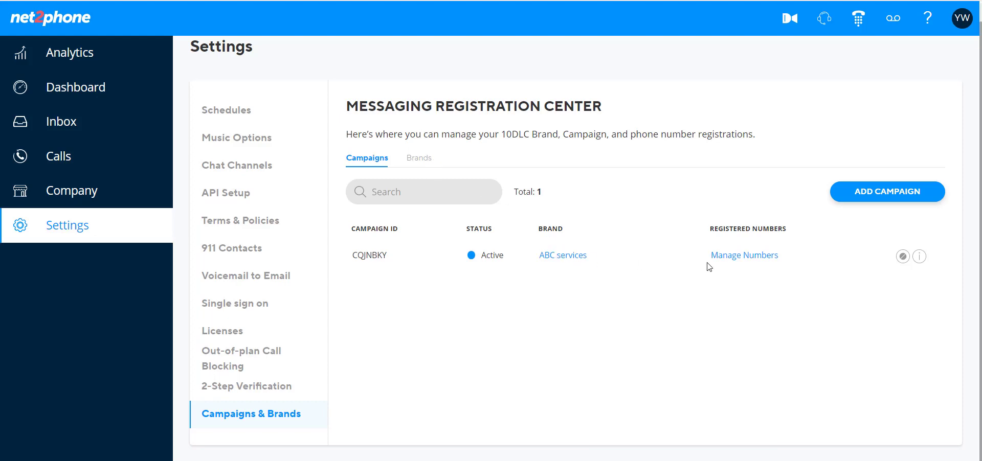
{"action": "mouse_move", "coordinate": [723, 260]}
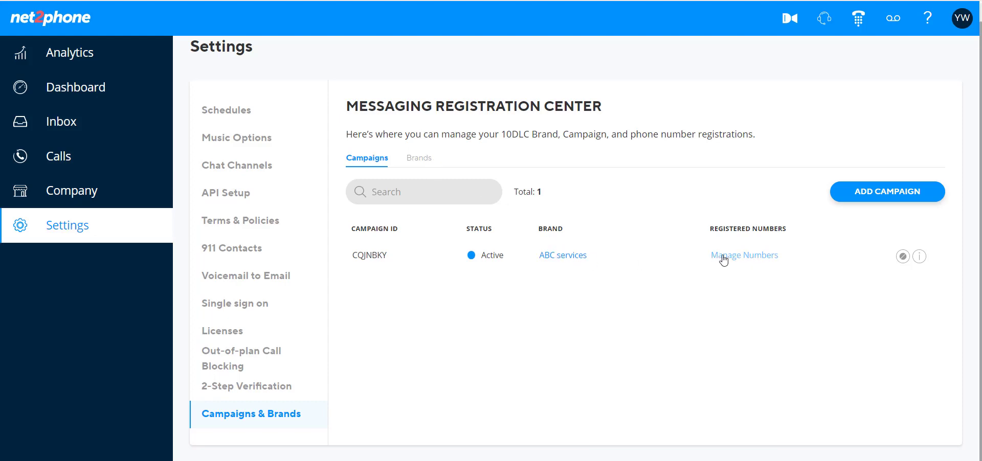
{"action": "mouse_move", "coordinate": [785, 259]}
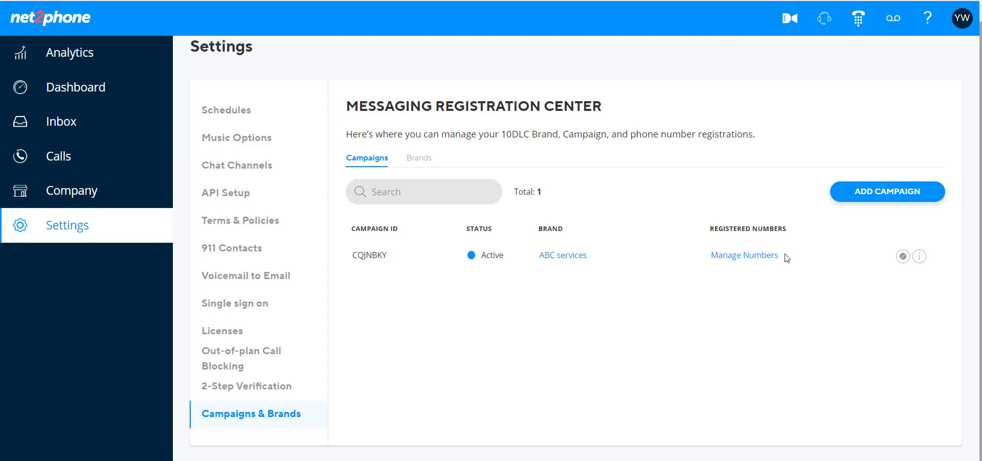
{"action": "mouse_move", "coordinate": [920, 257]}
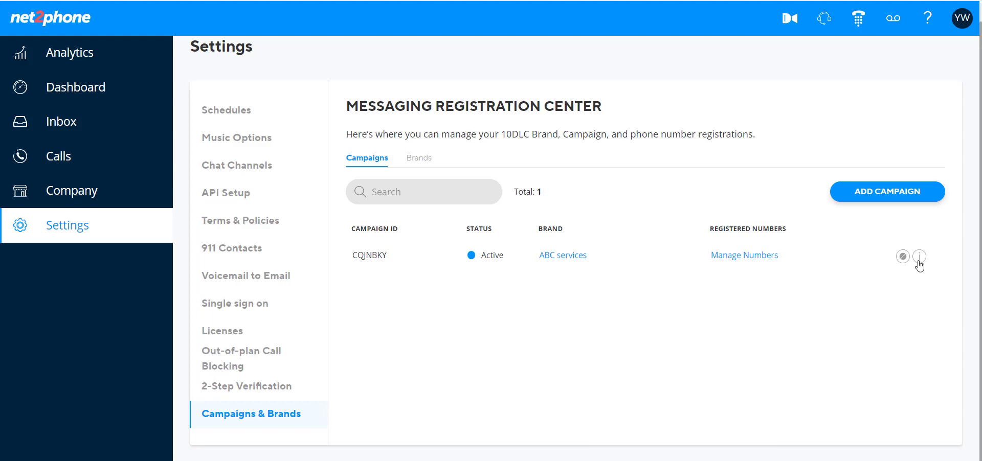
{"action": "left_click", "coordinate": [919, 257]}
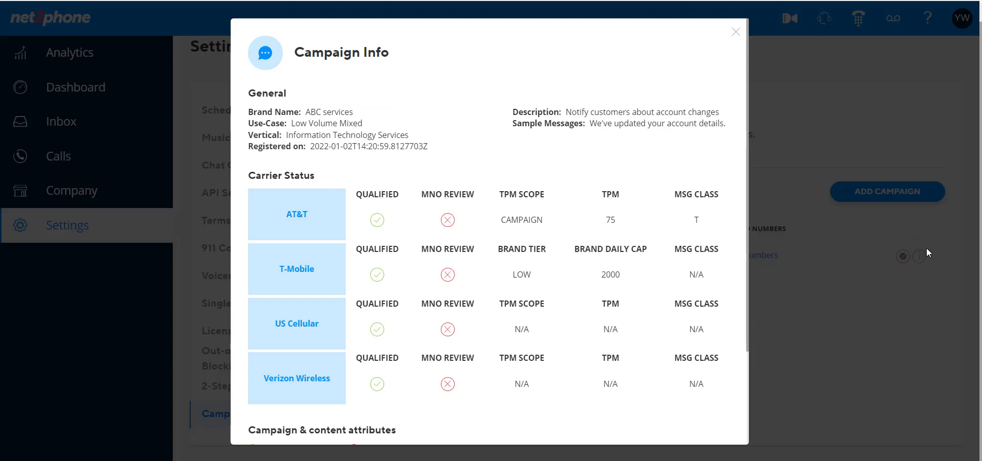
{"action": "mouse_move", "coordinate": [669, 298]}
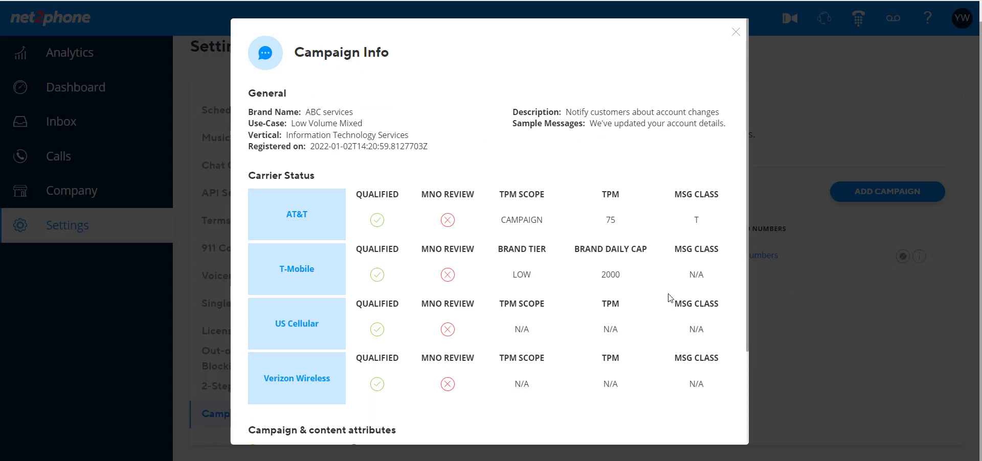
{"action": "mouse_move", "coordinate": [448, 220]}
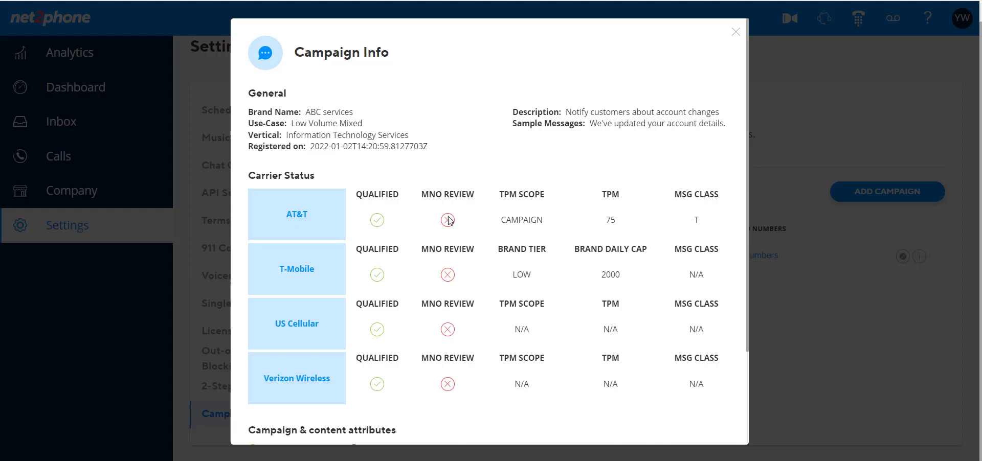
{"action": "mouse_move", "coordinate": [448, 227]}
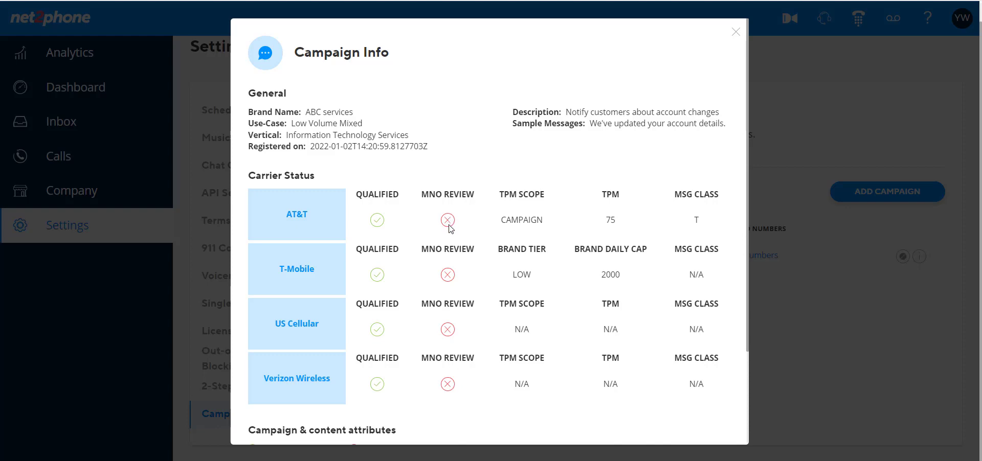
Review the carrier status and content attributes in Campaign Info, then close it
{"action": "scroll", "scroll_direction": "down", "scroll_amount": 3}
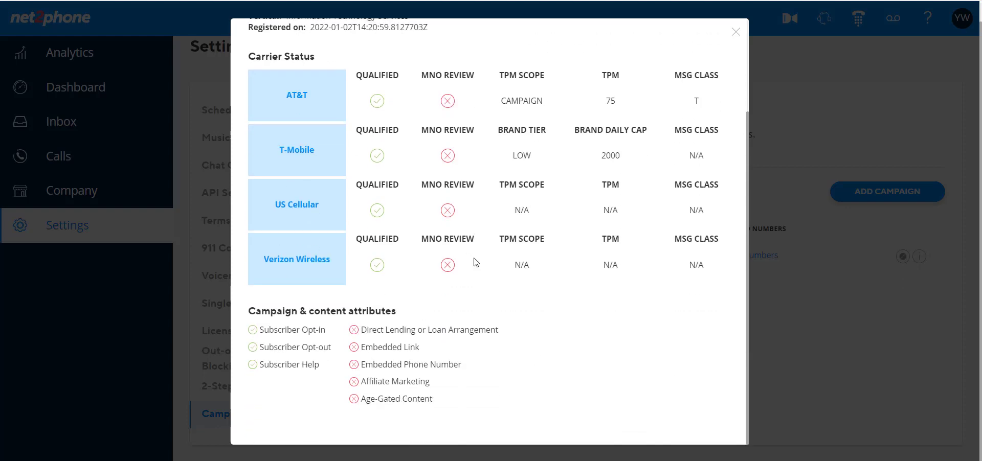
{"action": "scroll", "scroll_direction": "up", "scroll_amount": 3}
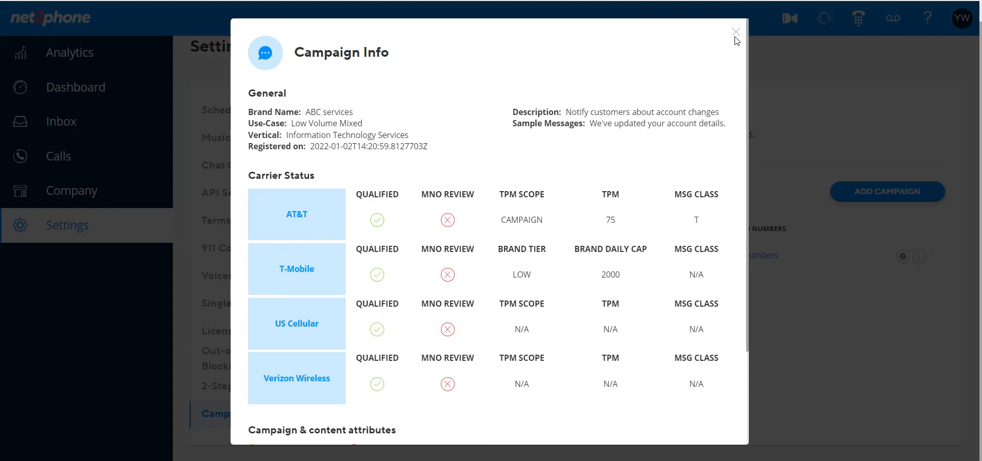
{"action": "left_click", "coordinate": [736, 31]}
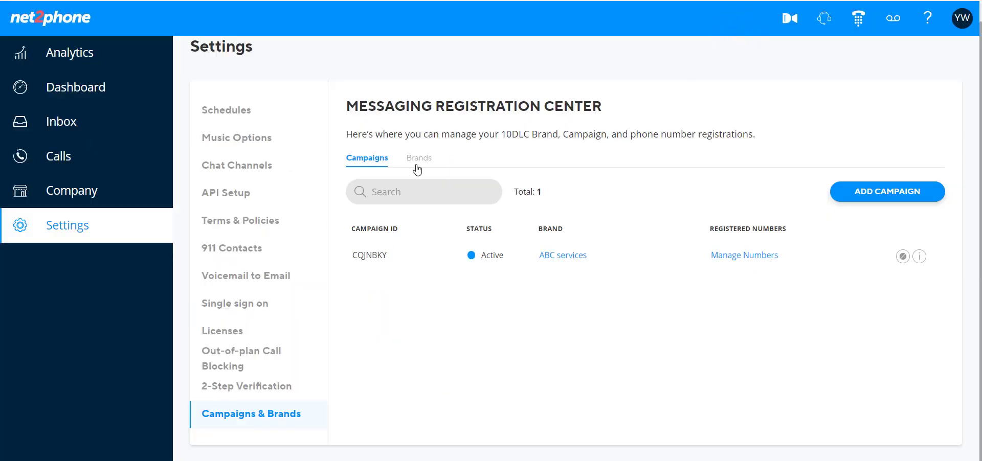
Show the Brands list where ABC services (ABC corp) appears as Verified
{"action": "left_click", "coordinate": [418, 158]}
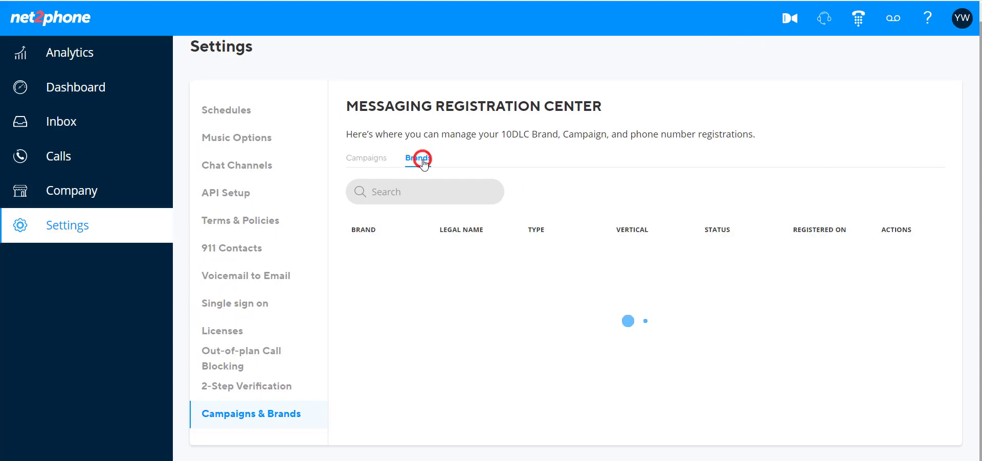
{"action": "left_click", "coordinate": [418, 158]}
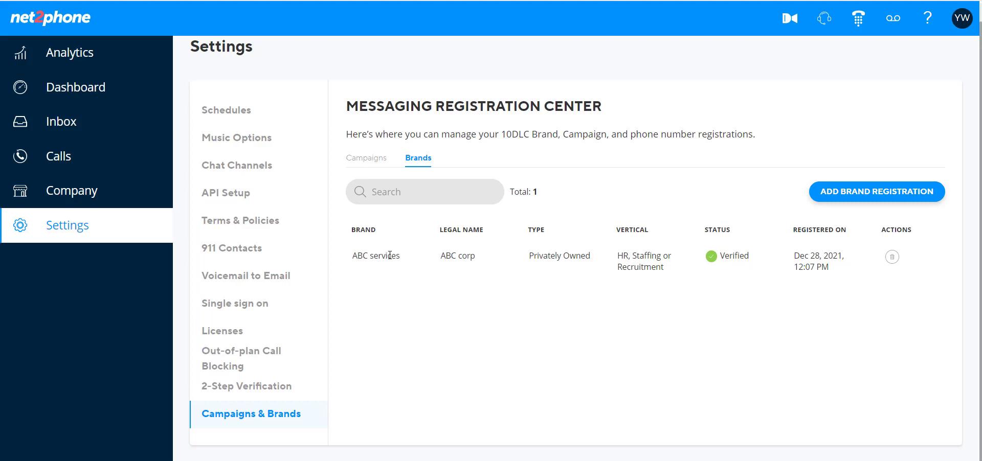
{"action": "mouse_move", "coordinate": [421, 265]}
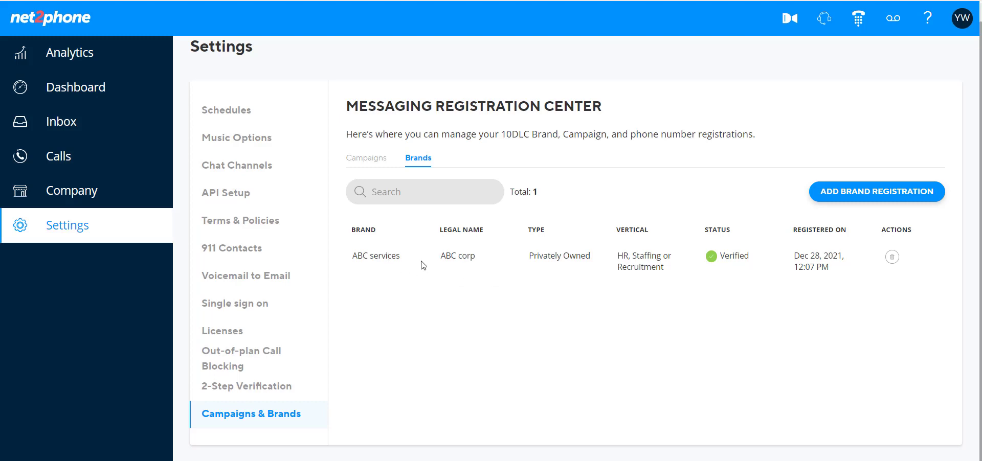
{"action": "mouse_move", "coordinate": [639, 257]}
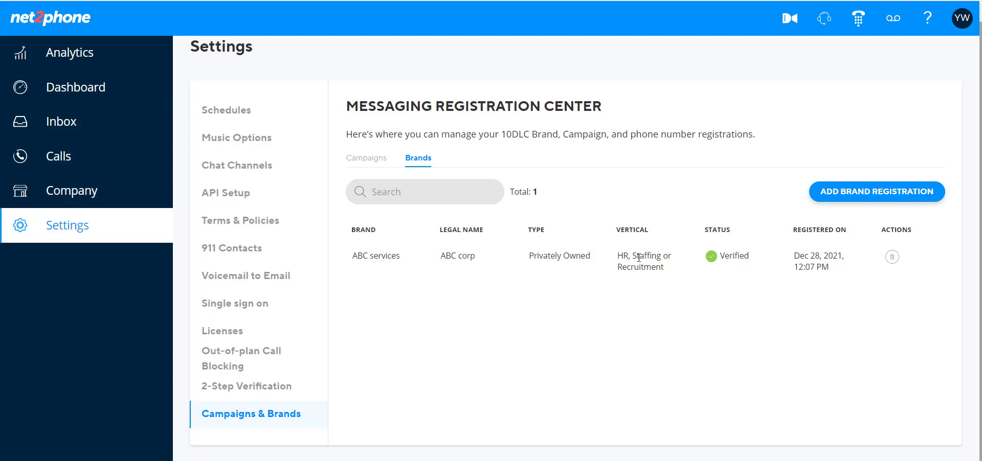